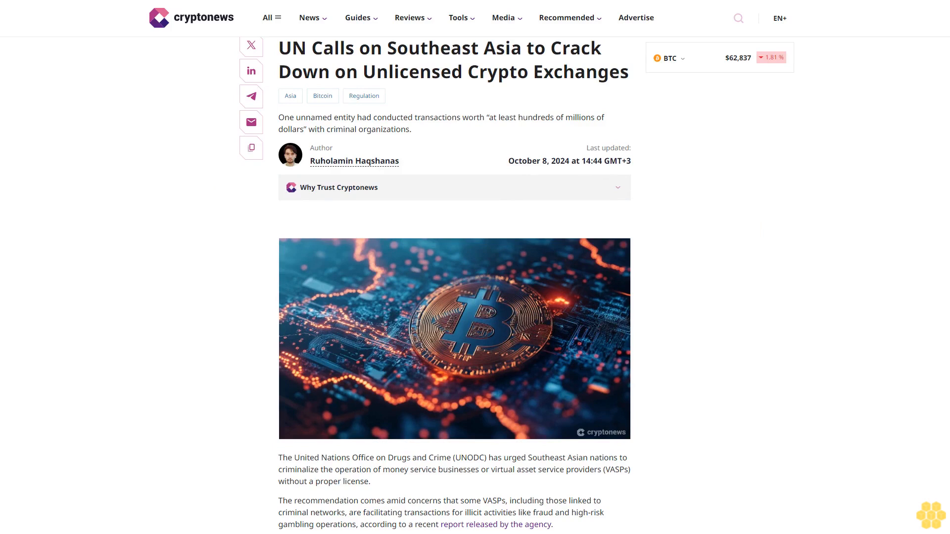
scroll(down, 3)
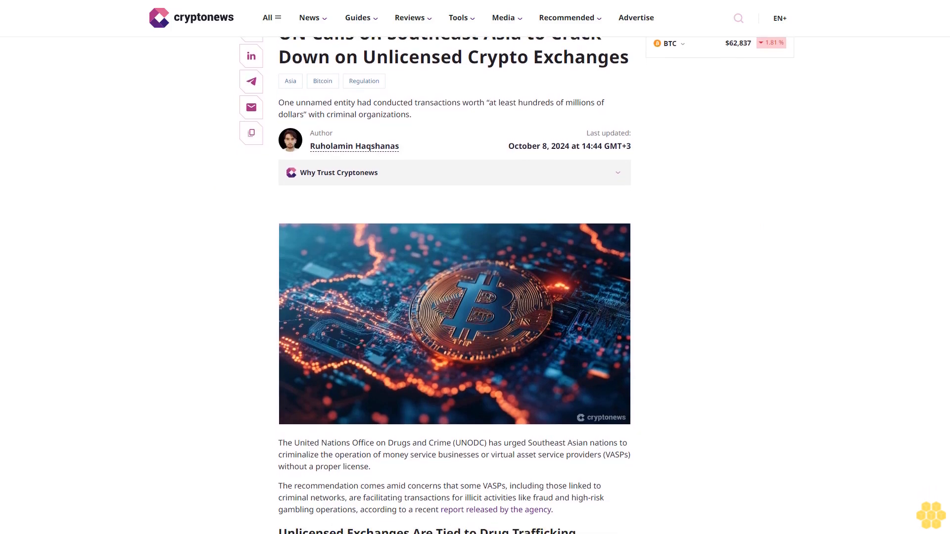
scroll(down, 3)
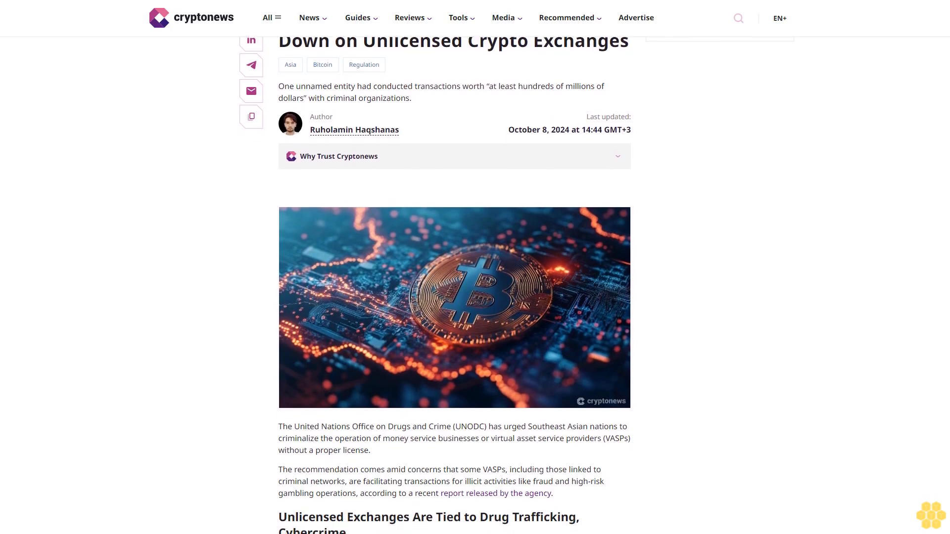
scroll(down, 3)
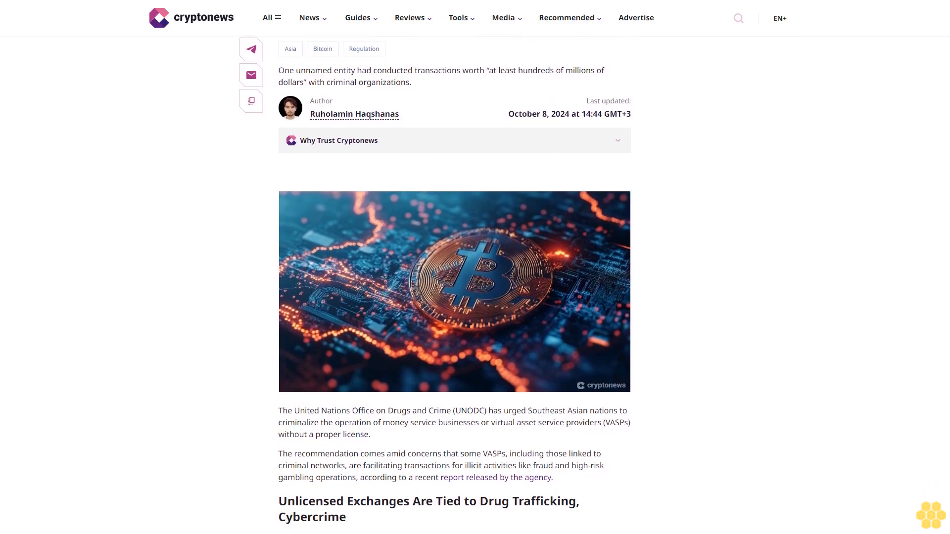
scroll(down, 3)
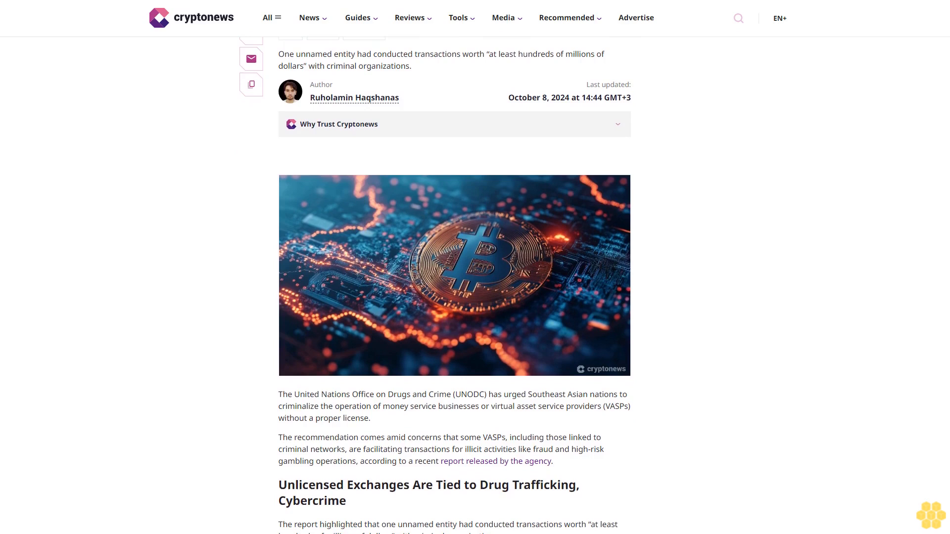
scroll(down, 3)
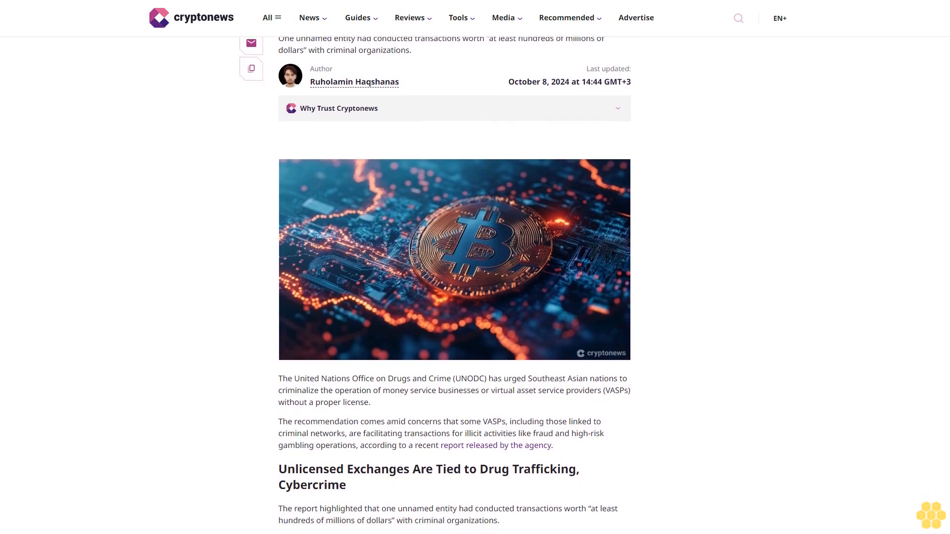
scroll(down, 3)
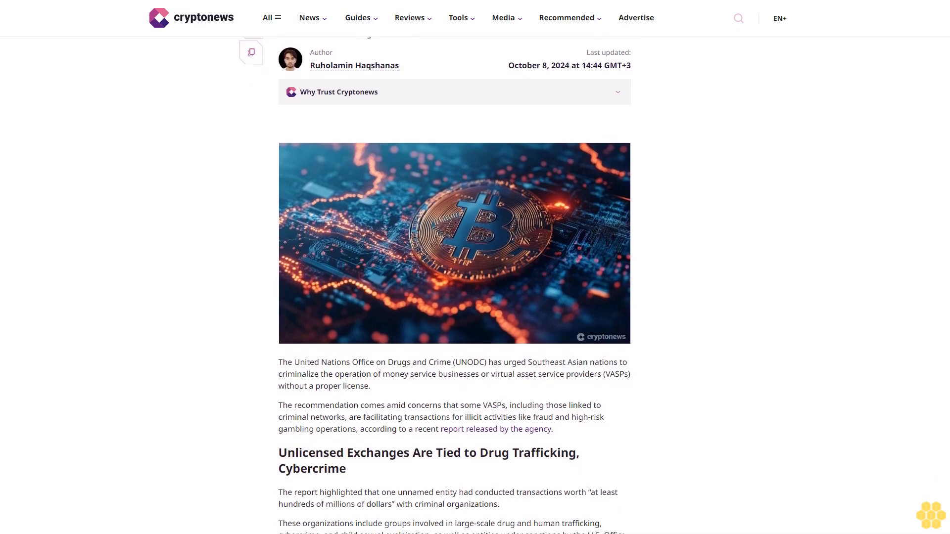
scroll(down, 3)
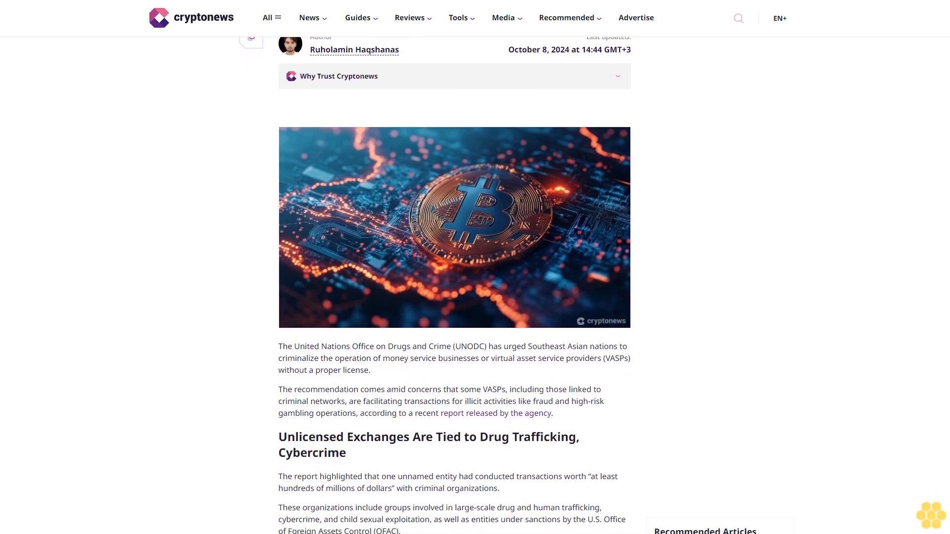
scroll(down, 3)
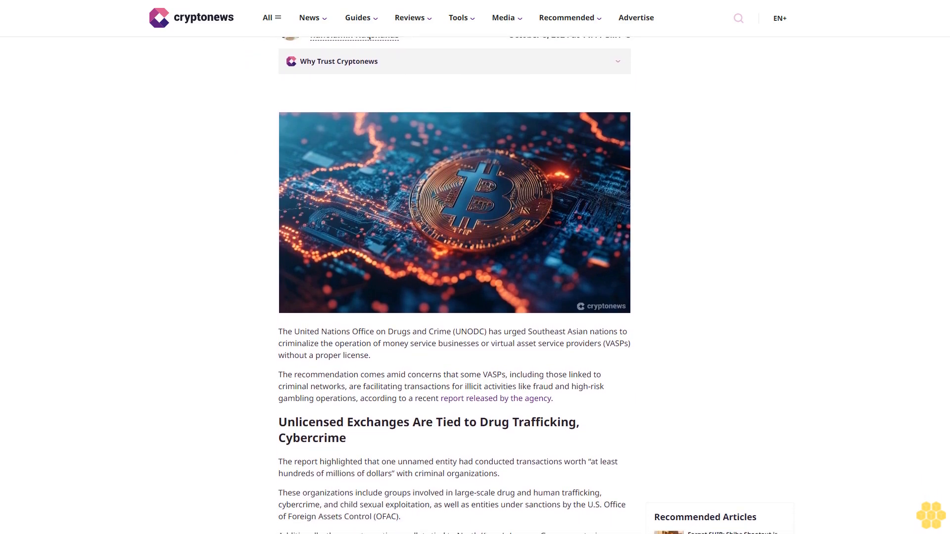
scroll(down, 3)
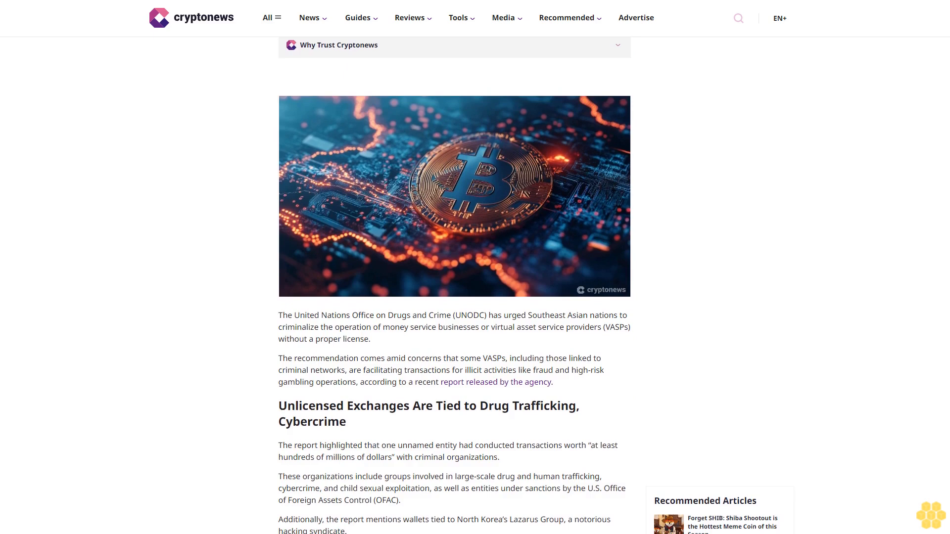
scroll(down, 3)
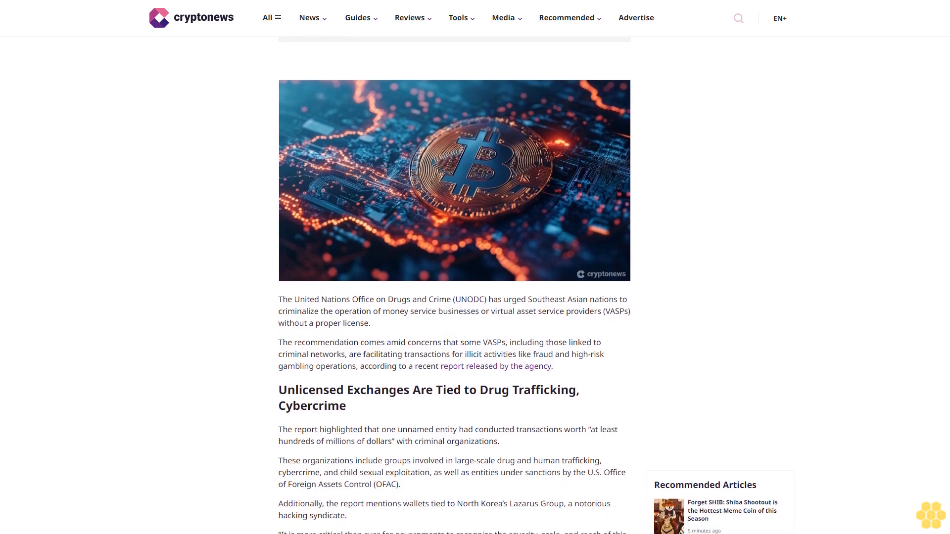
scroll(down, 3)
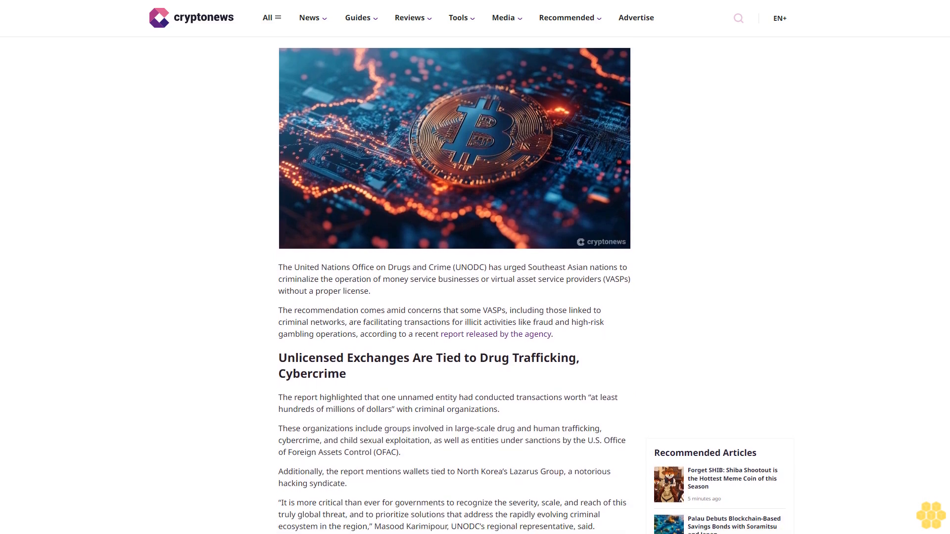
scroll(down, 3)
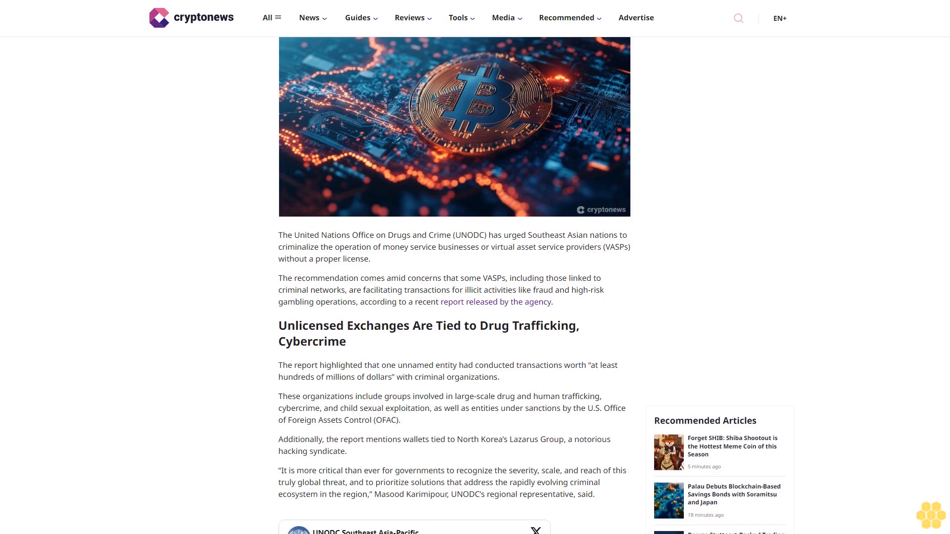
scroll(down, 3)
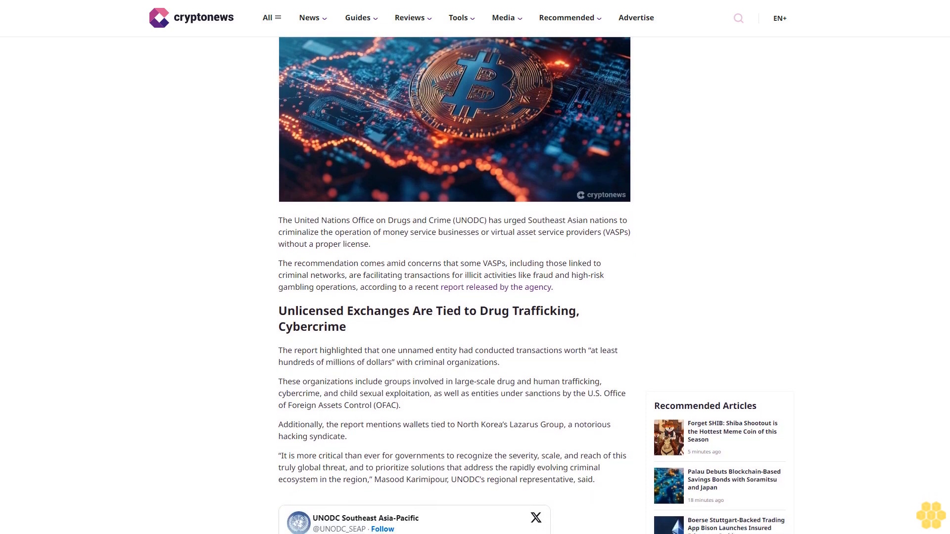
scroll(down, 3)
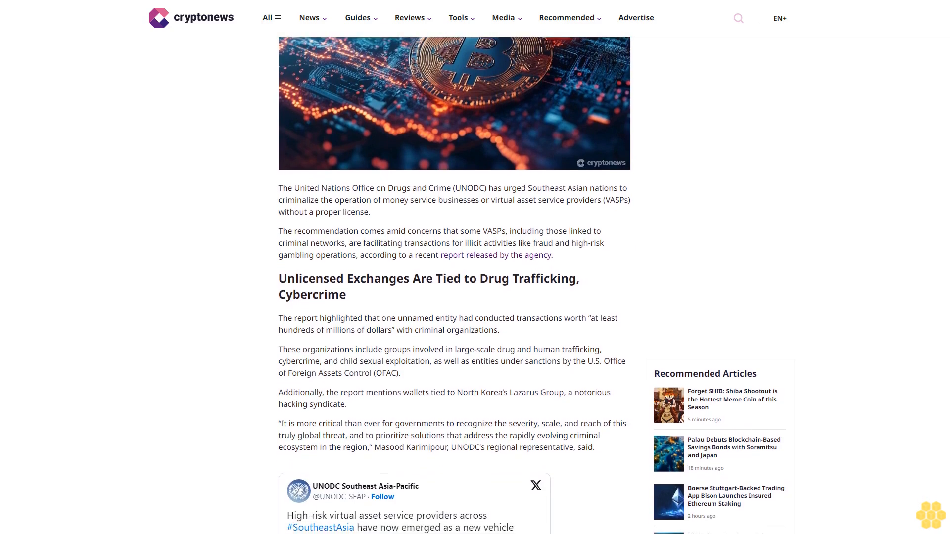
scroll(down, 3)
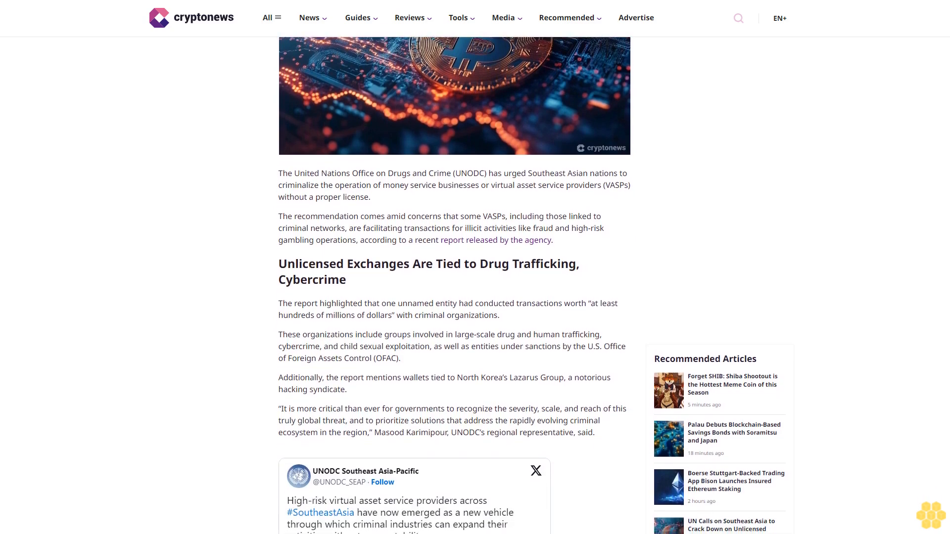
scroll(down, 3)
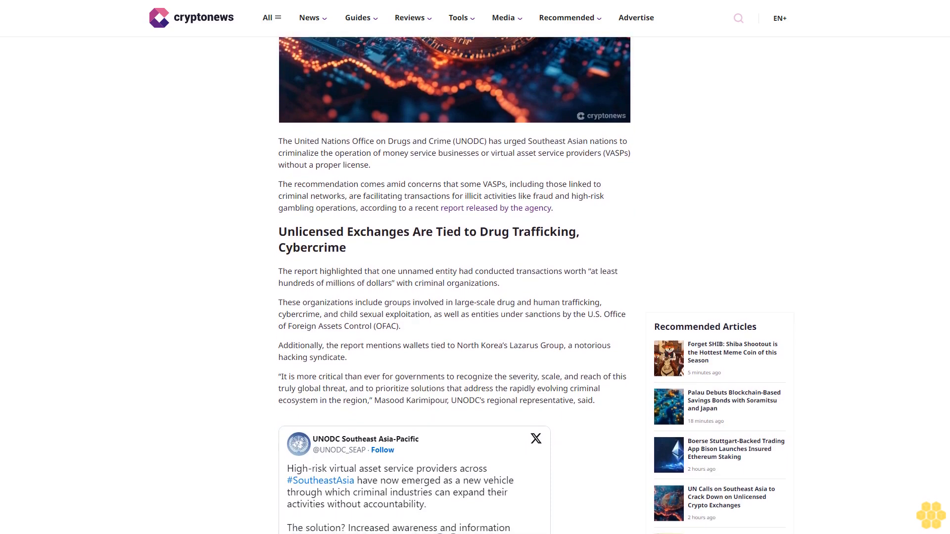
scroll(down, 3)
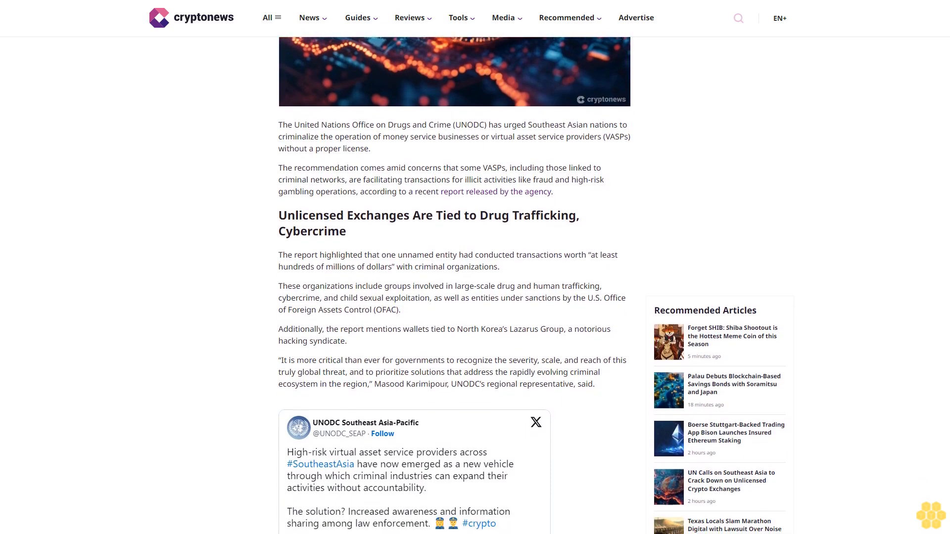
scroll(down, 3)
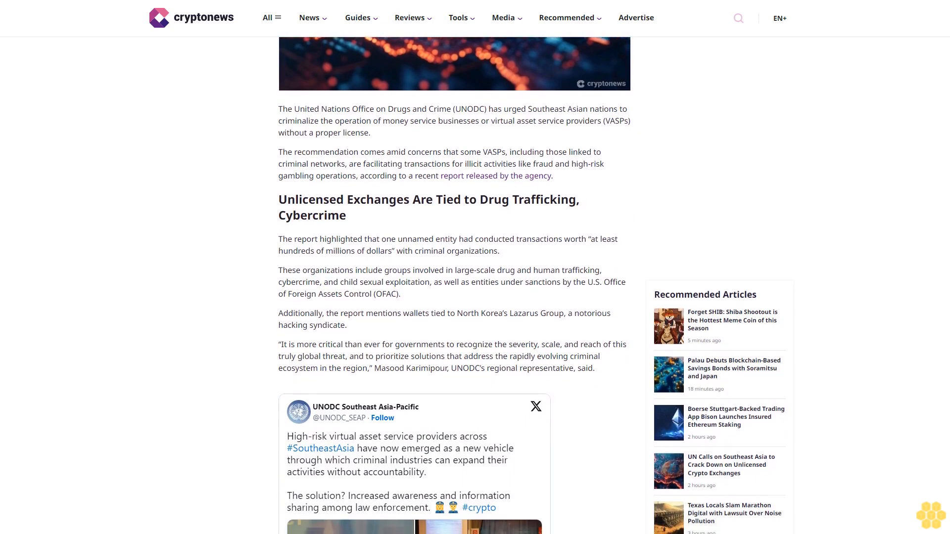
scroll(down, 3)
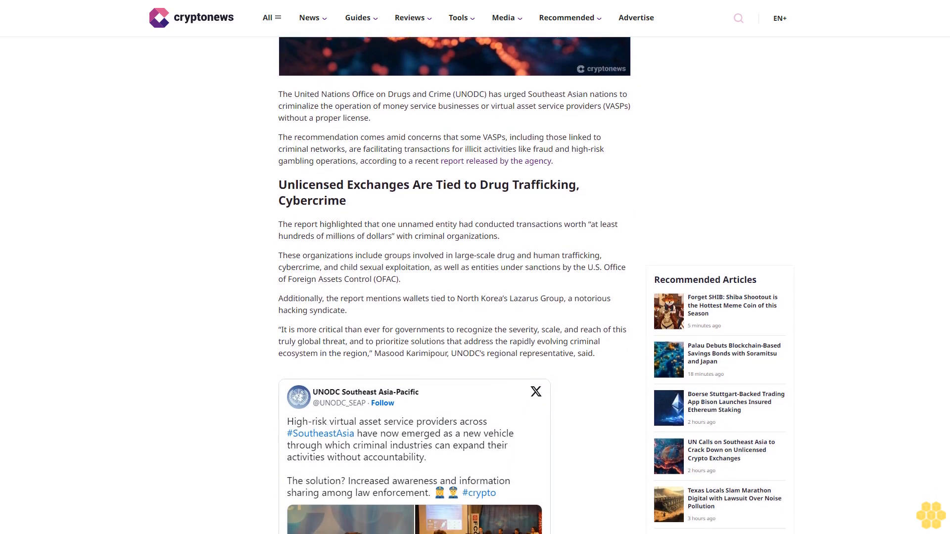
scroll(down, 3)
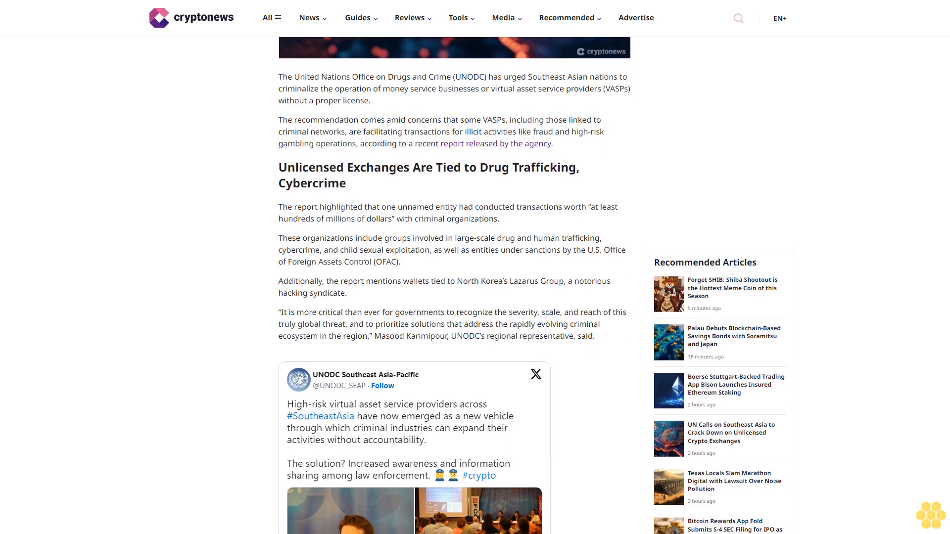
scroll(down, 3)
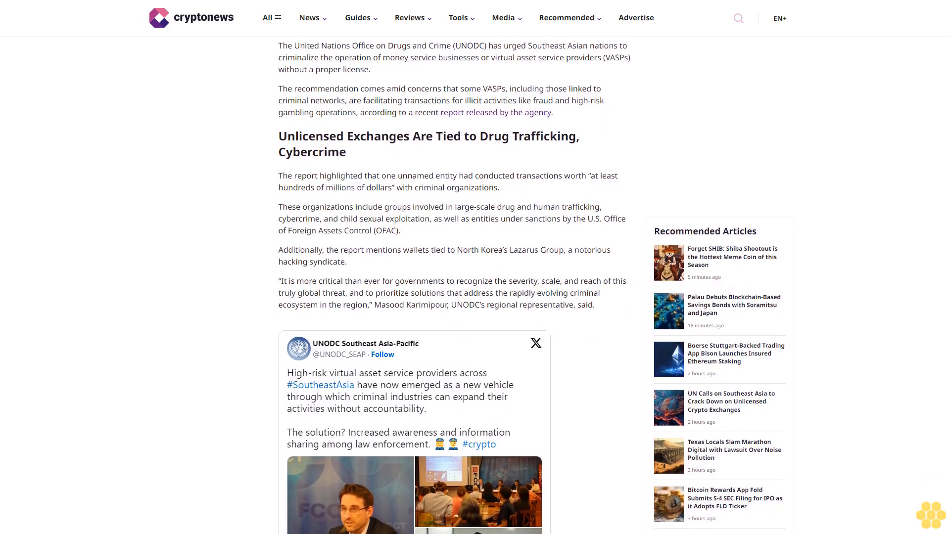
scroll(down, 3)
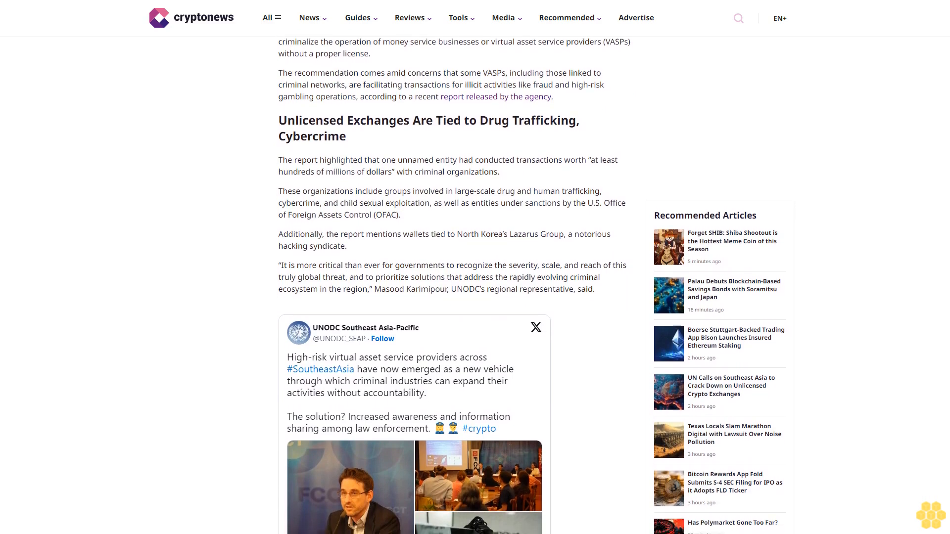
scroll(down, 3)
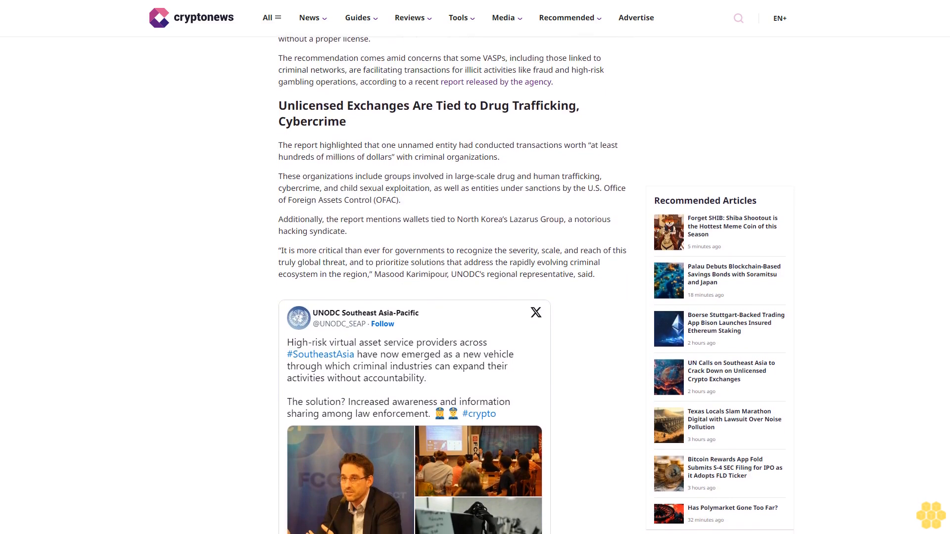
scroll(down, 3)
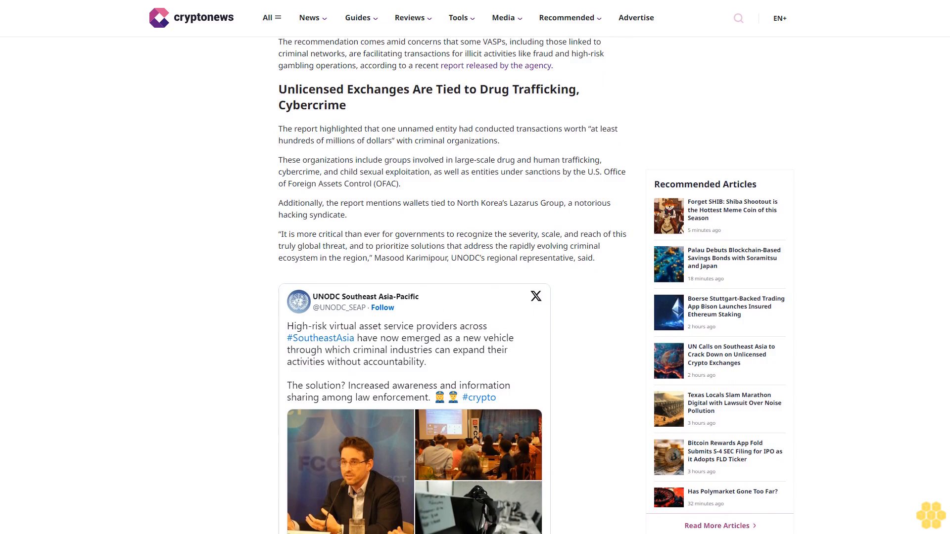
scroll(down, 3)
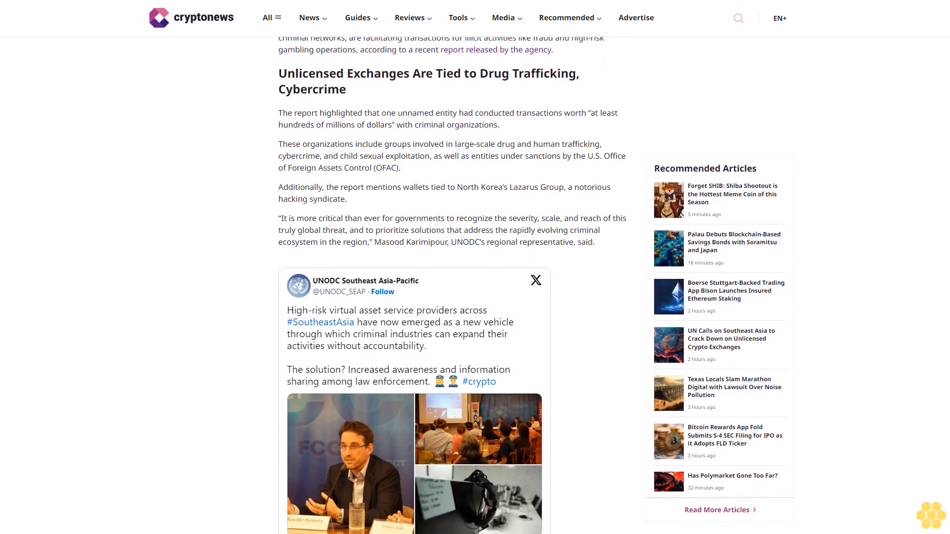
scroll(down, 3)
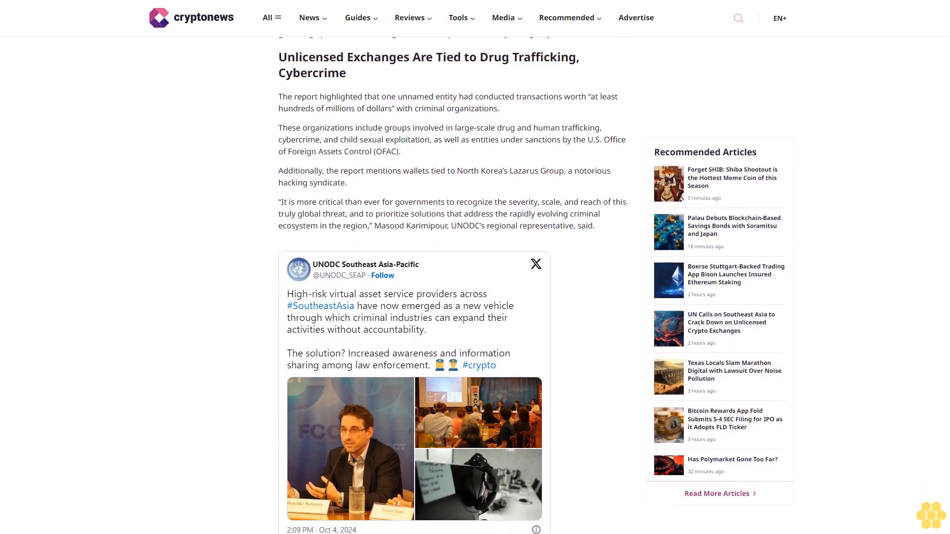
scroll(down, 3)
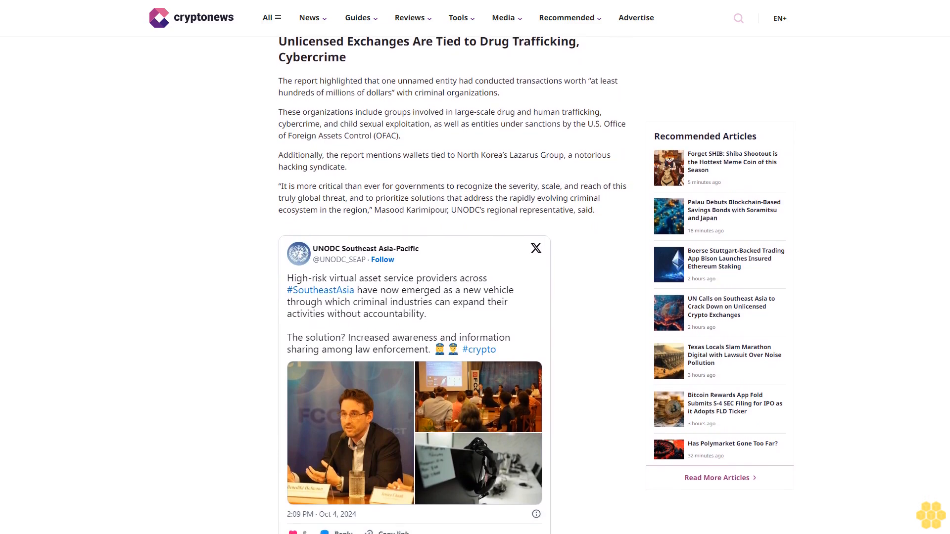
scroll(down, 3)
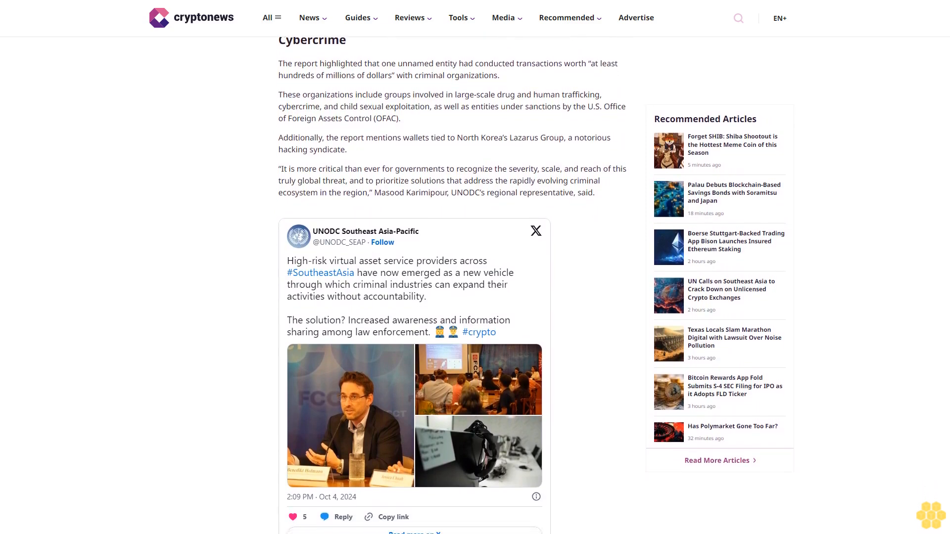
scroll(down, 3)
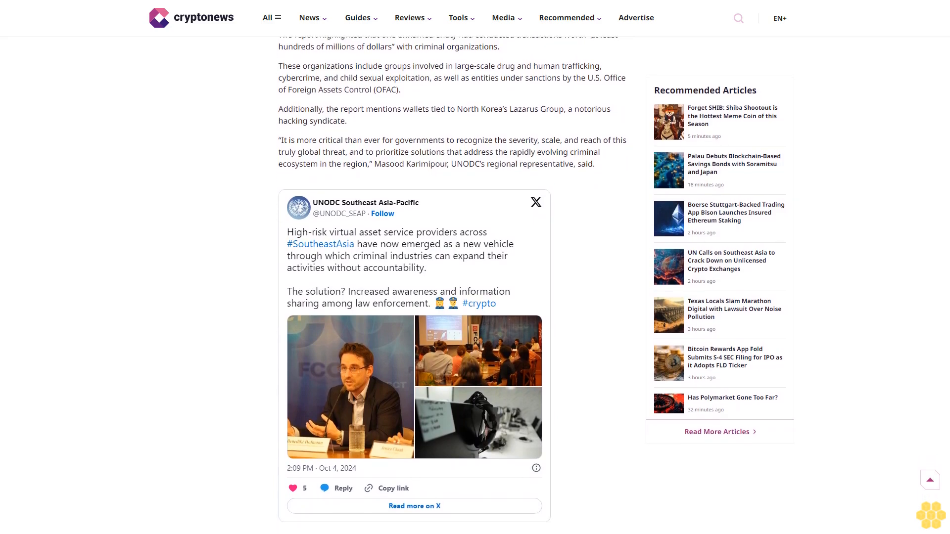
scroll(down, 3)
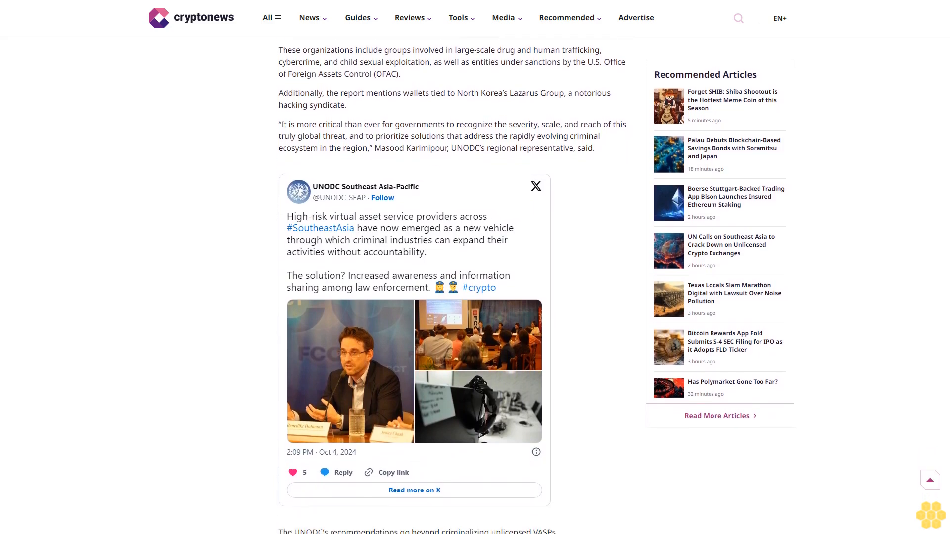
scroll(down, 3)
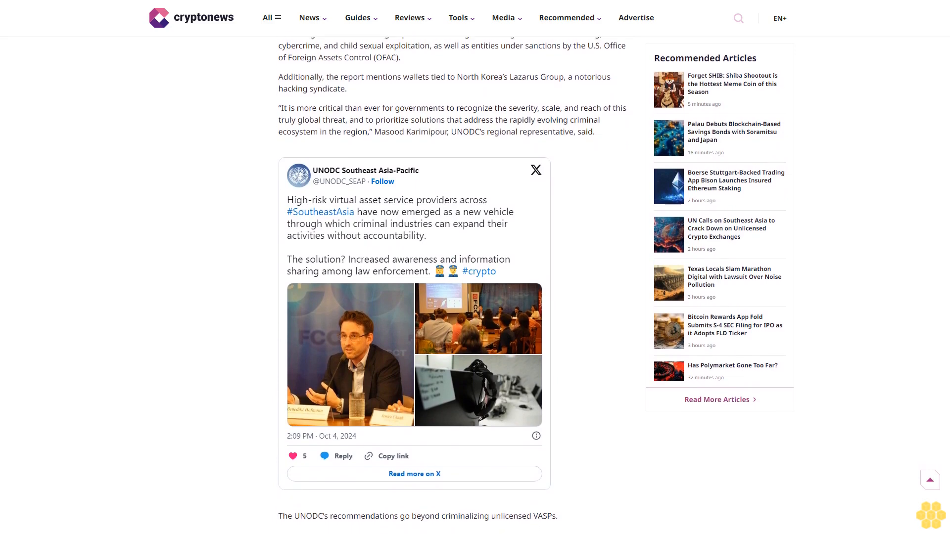
scroll(down, 3)
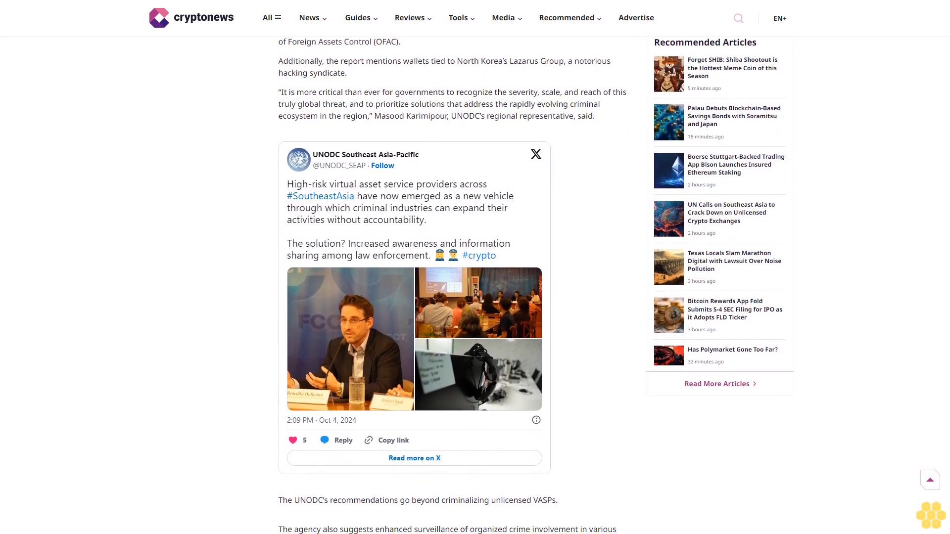
scroll(down, 3)
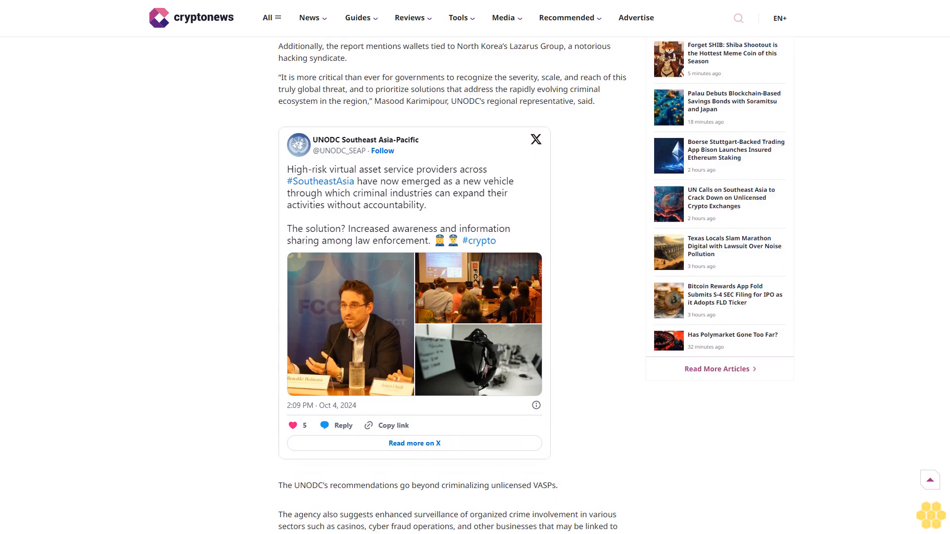
scroll(down, 3)
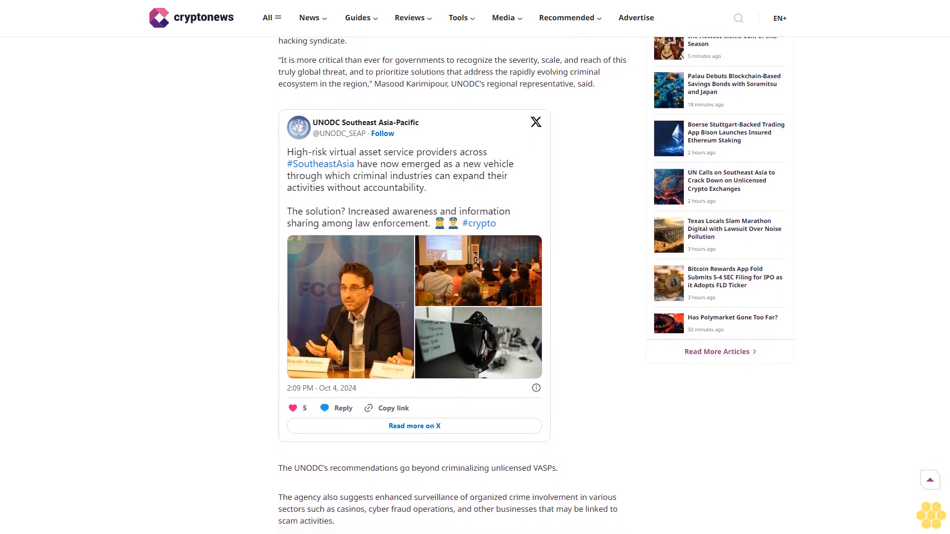
scroll(down, 3)
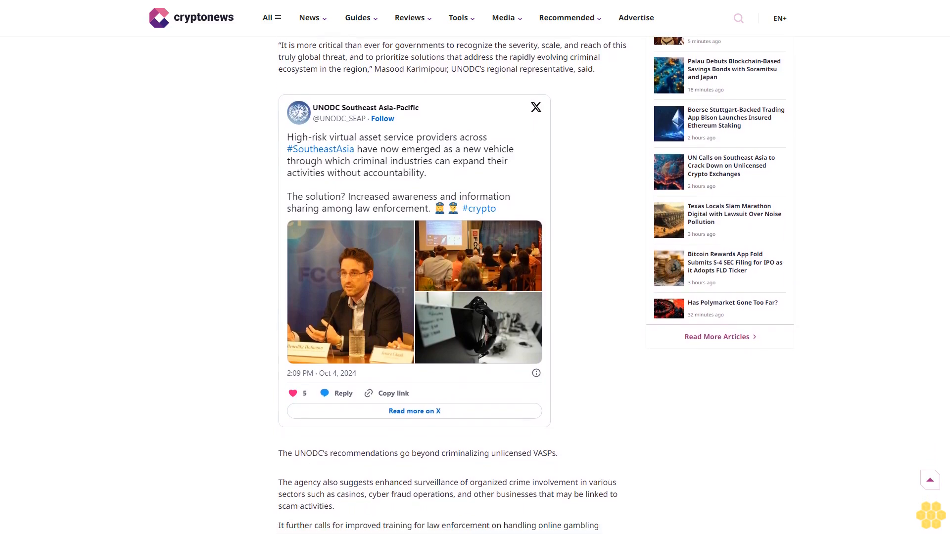
scroll(down, 3)
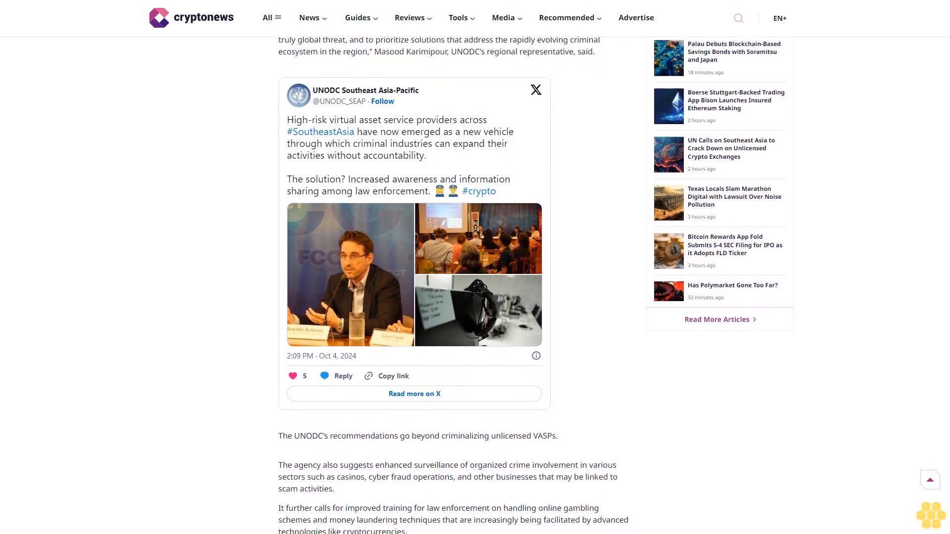
scroll(down, 3)
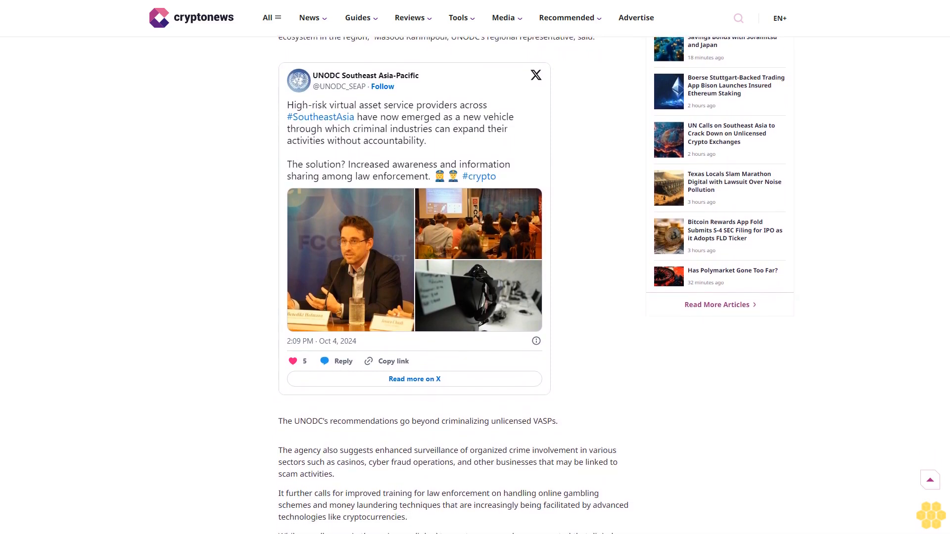
scroll(down, 3)
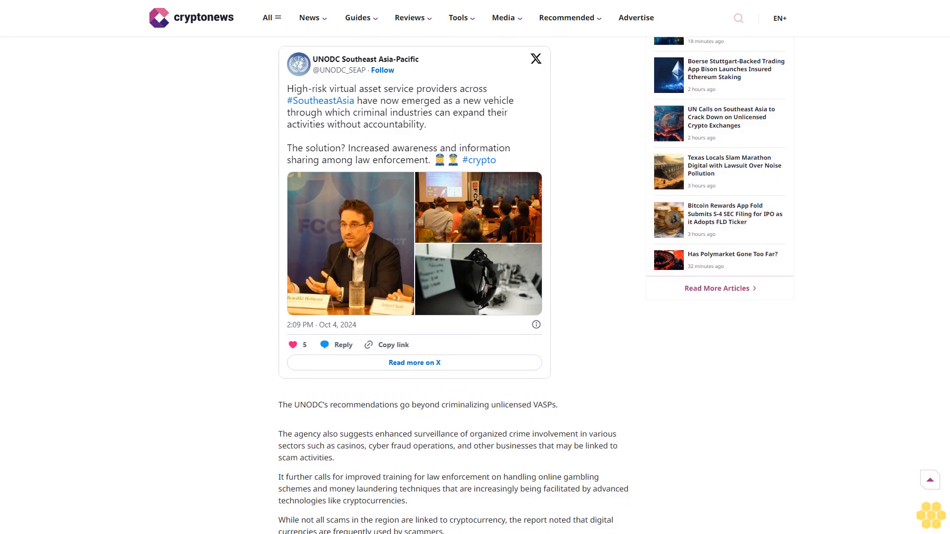
scroll(down, 3)
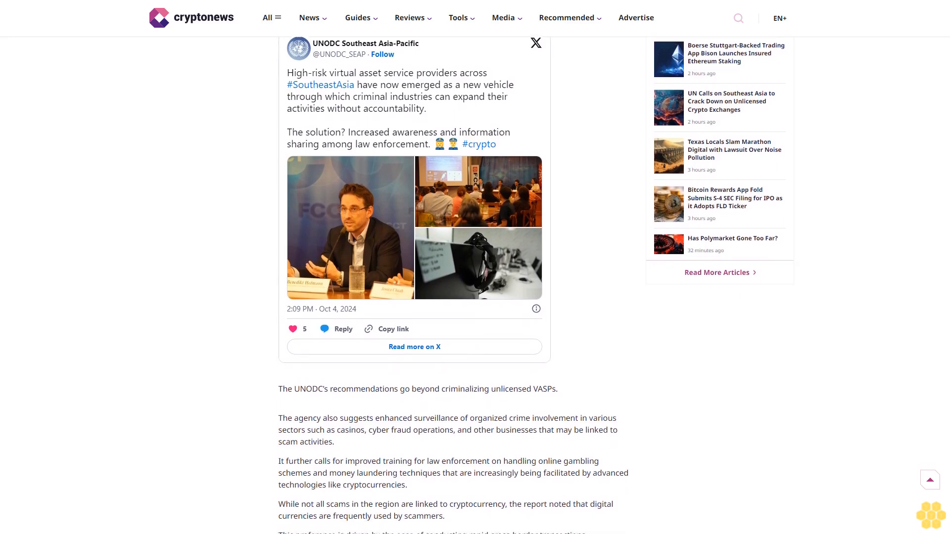
scroll(down, 3)
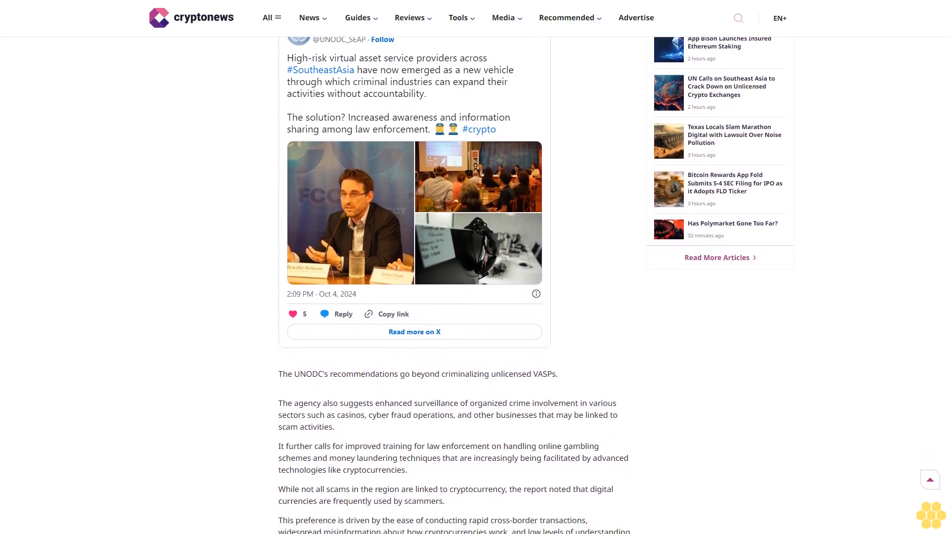
scroll(down, 3)
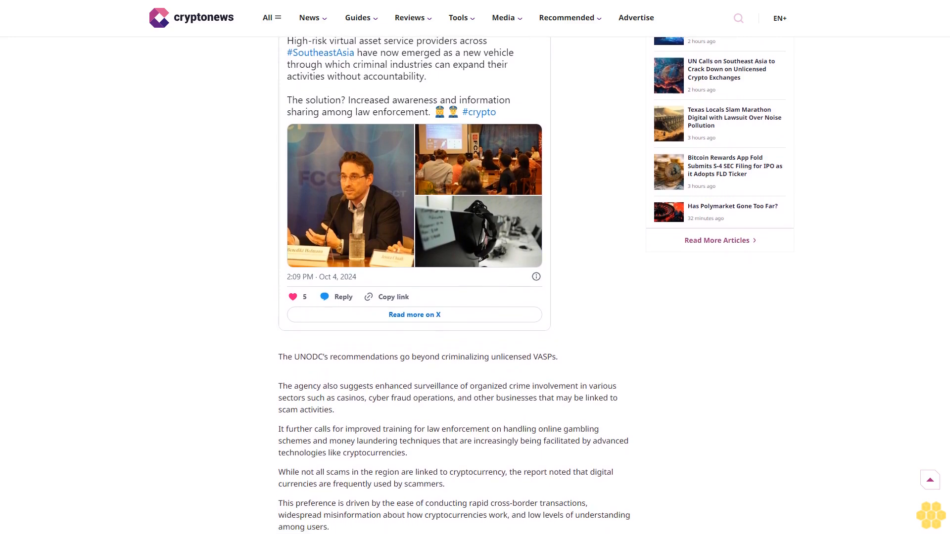
scroll(down, 3)
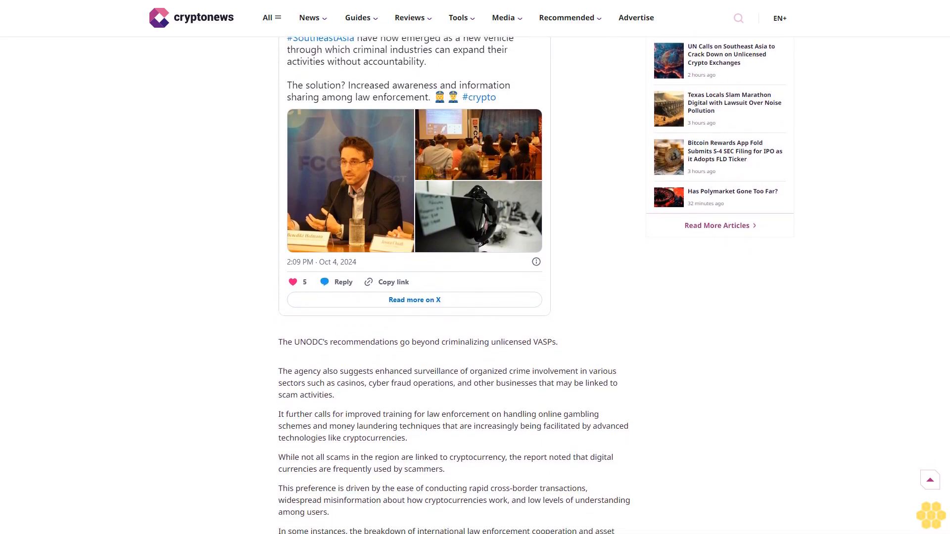
scroll(down, 3)
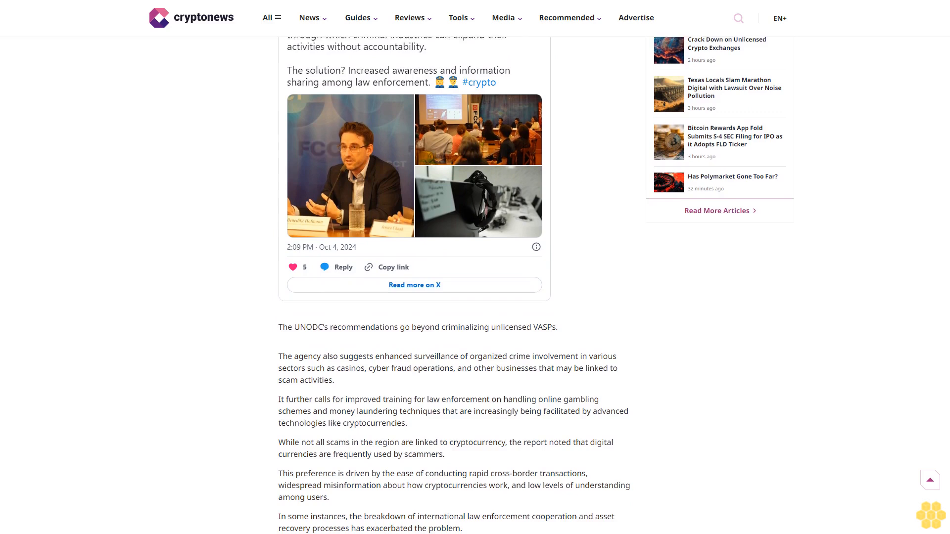
scroll(down, 3)
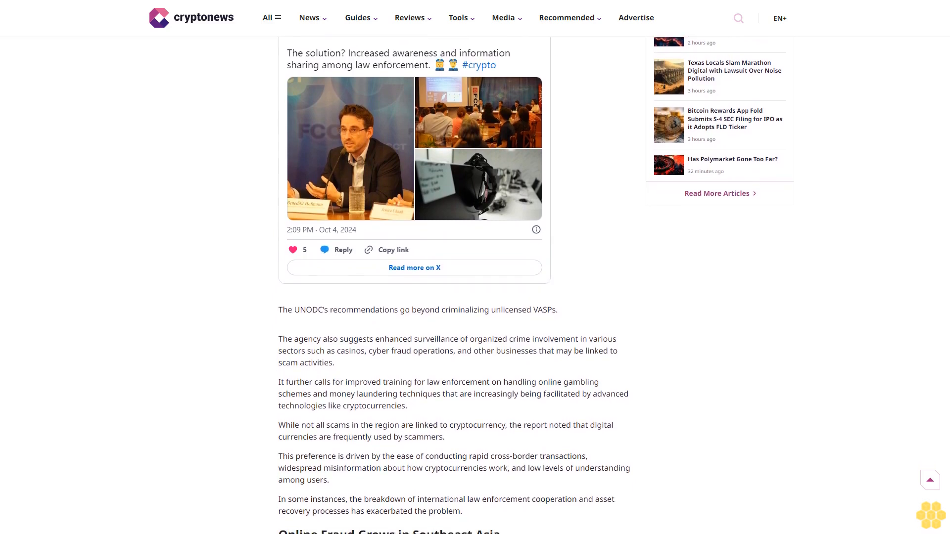
scroll(down, 3)
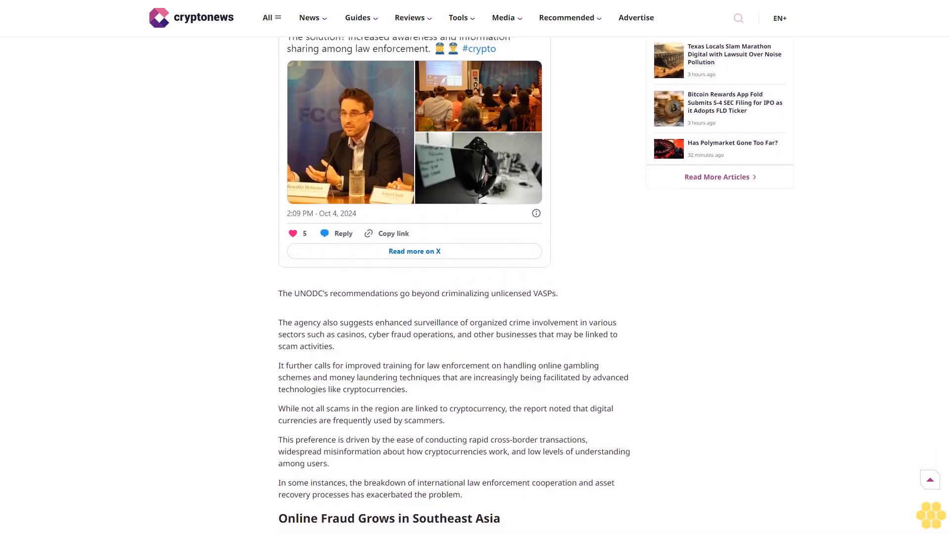
scroll(down, 3)
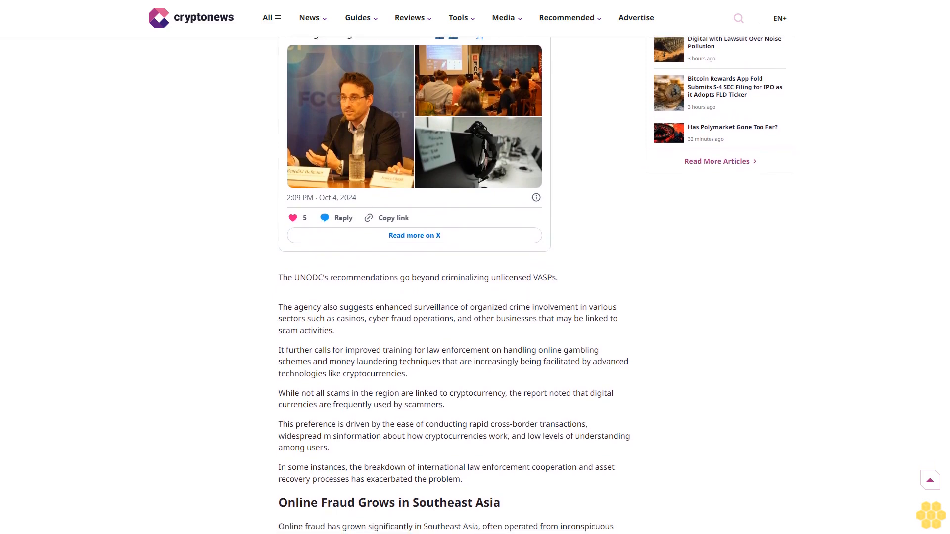
scroll(down, 3)
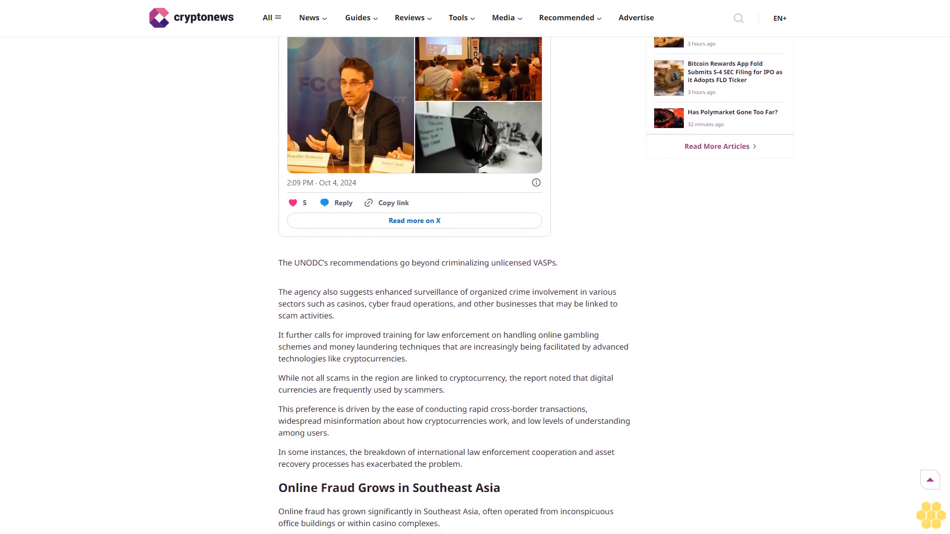
scroll(down, 3)
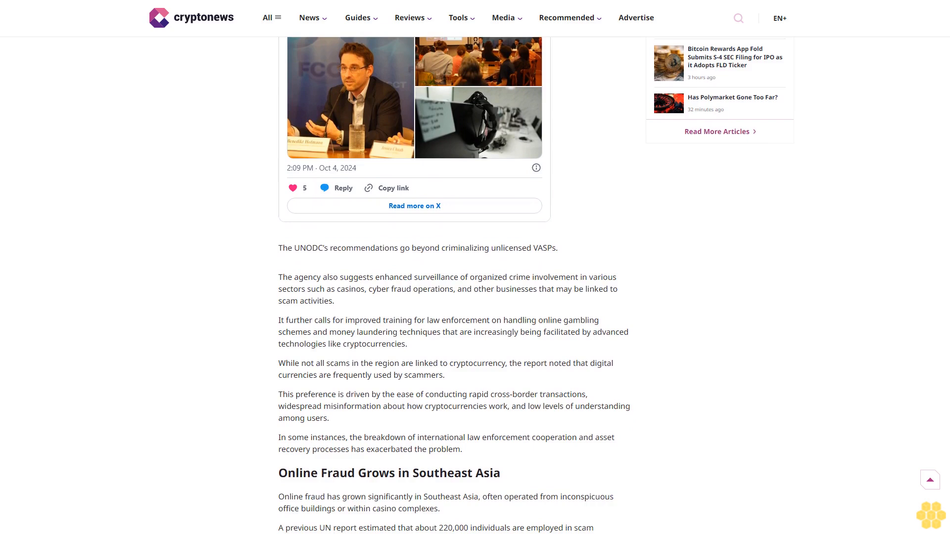
scroll(down, 3)
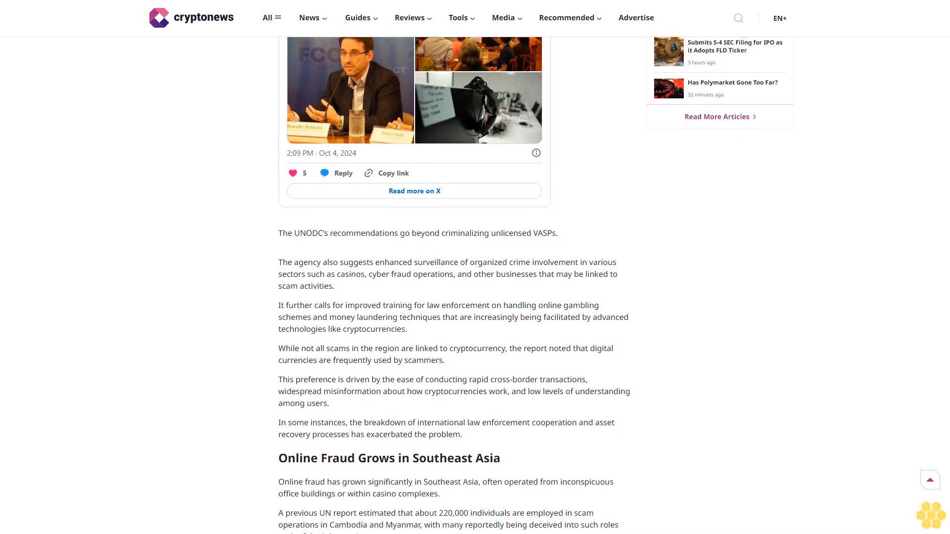
scroll(down, 3)
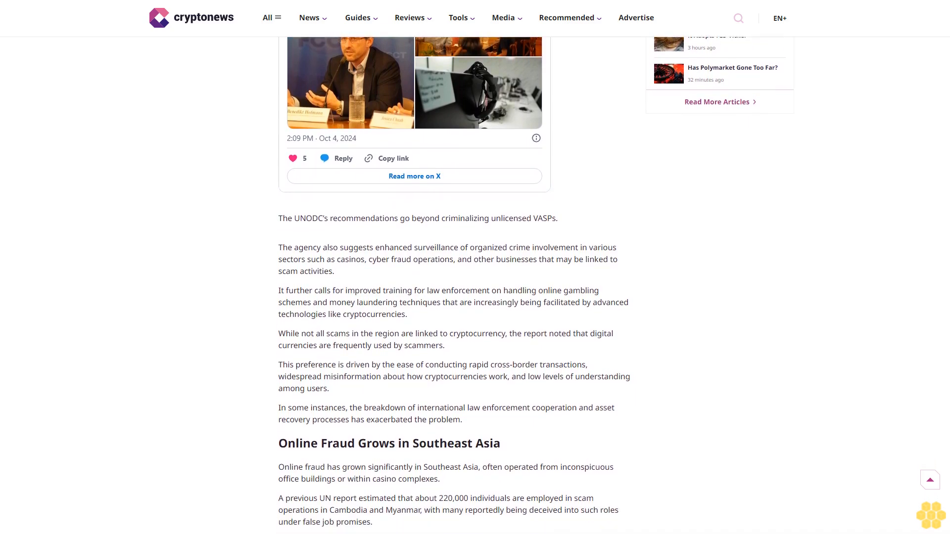
scroll(down, 3)
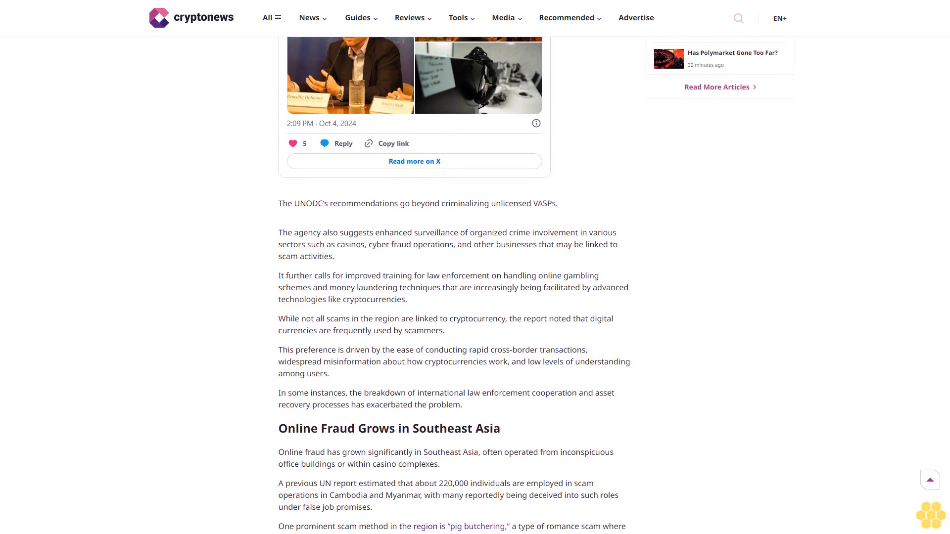
scroll(down, 3)
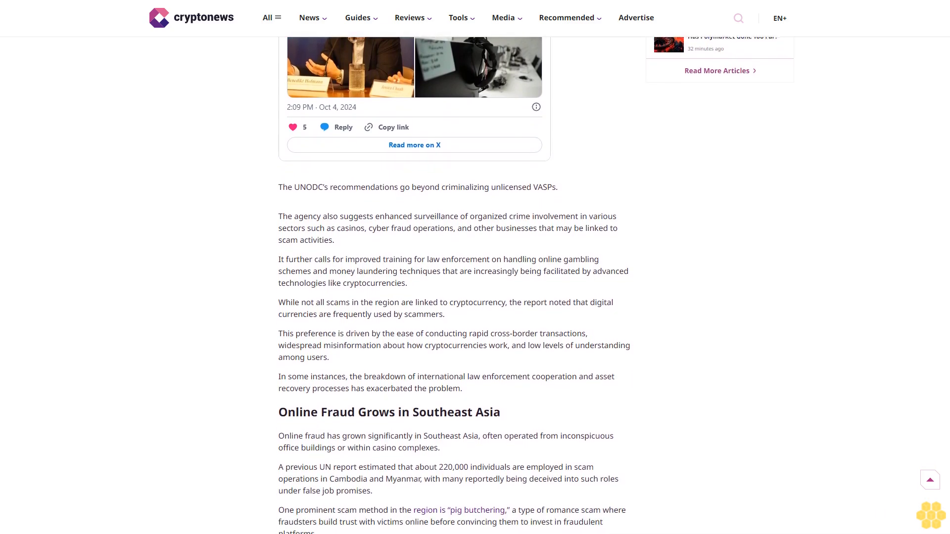
scroll(down, 3)
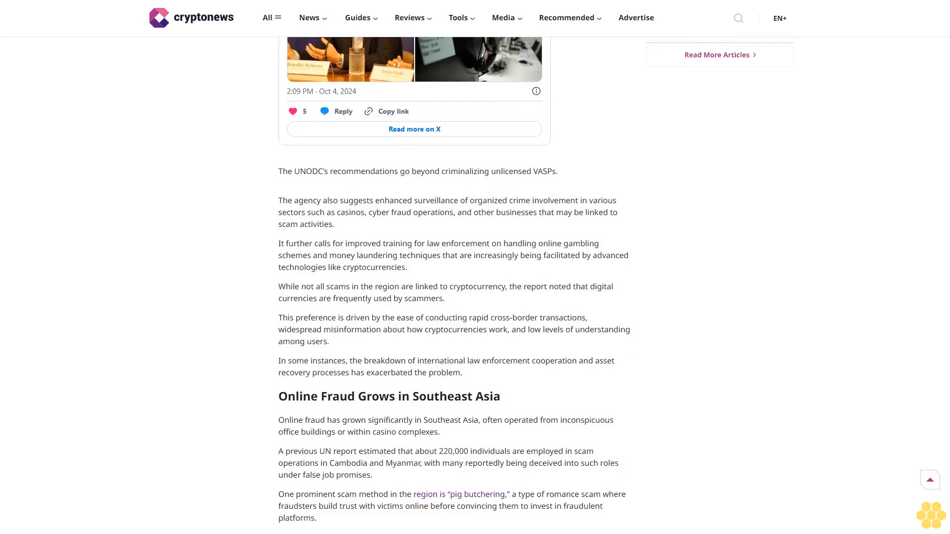
scroll(down, 3)
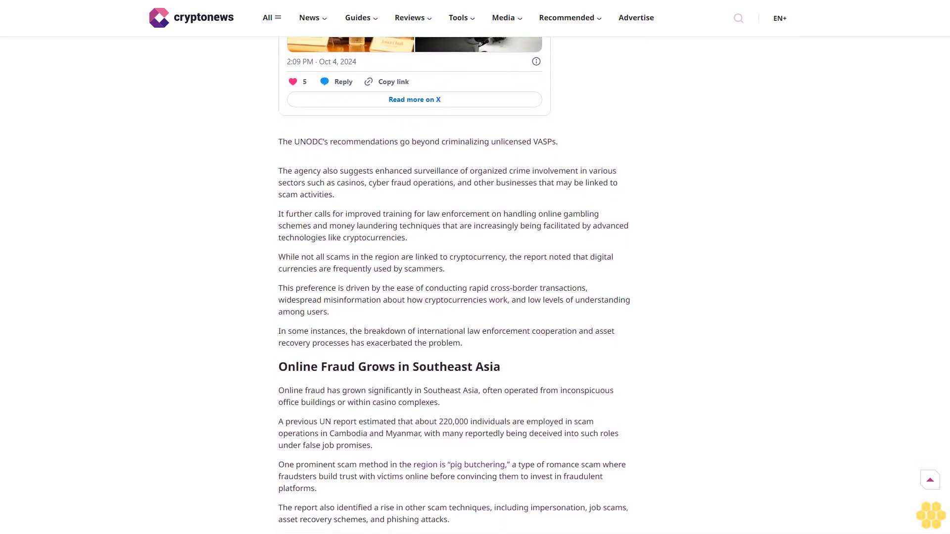
scroll(down, 3)
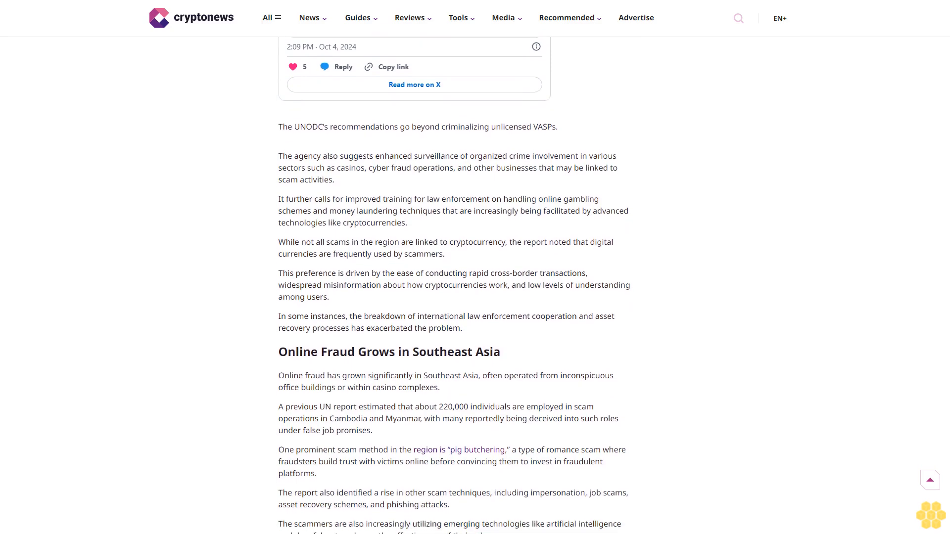
scroll(down, 3)
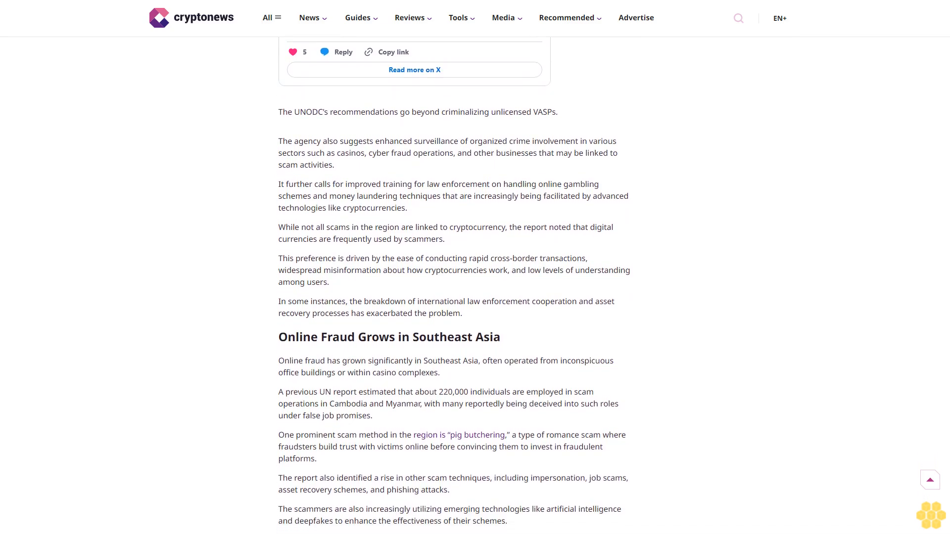
scroll(down, 3)
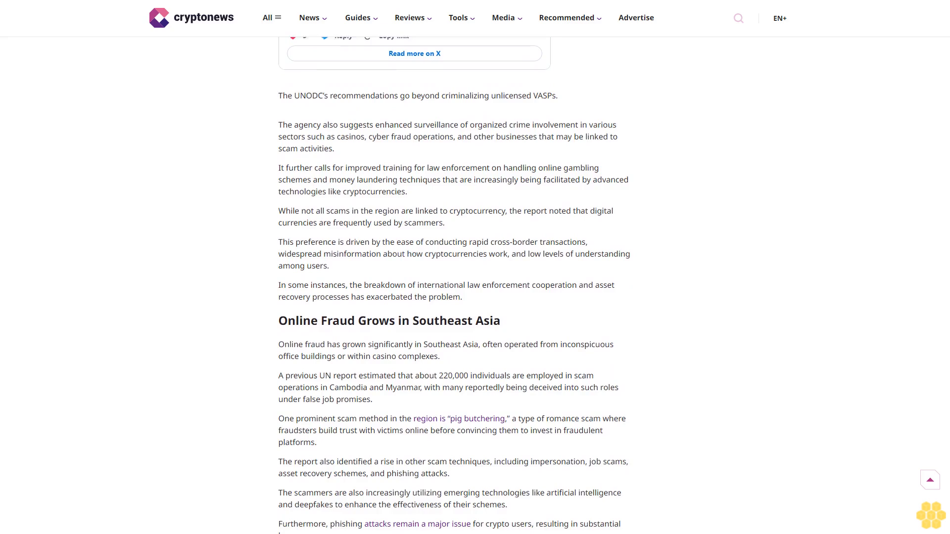
scroll(down, 3)
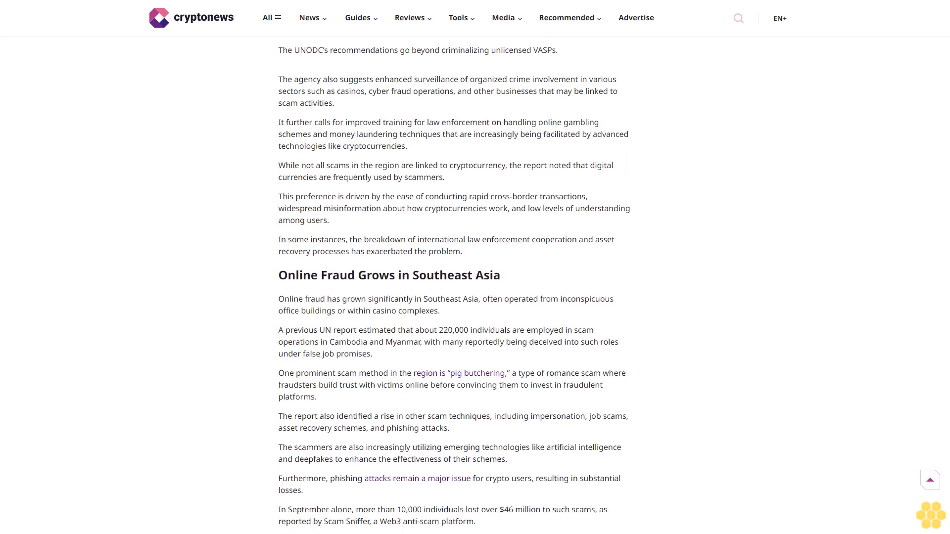
scroll(down, 3)
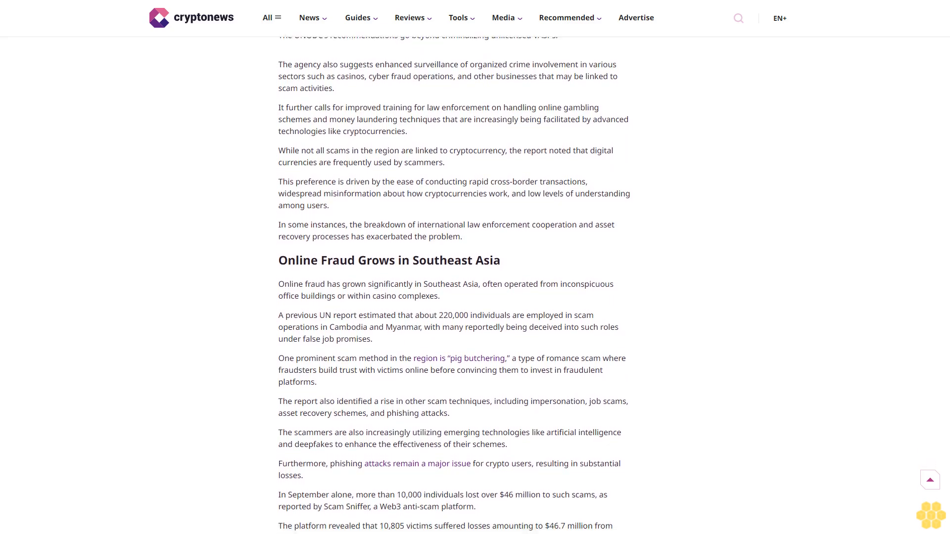
scroll(down, 3)
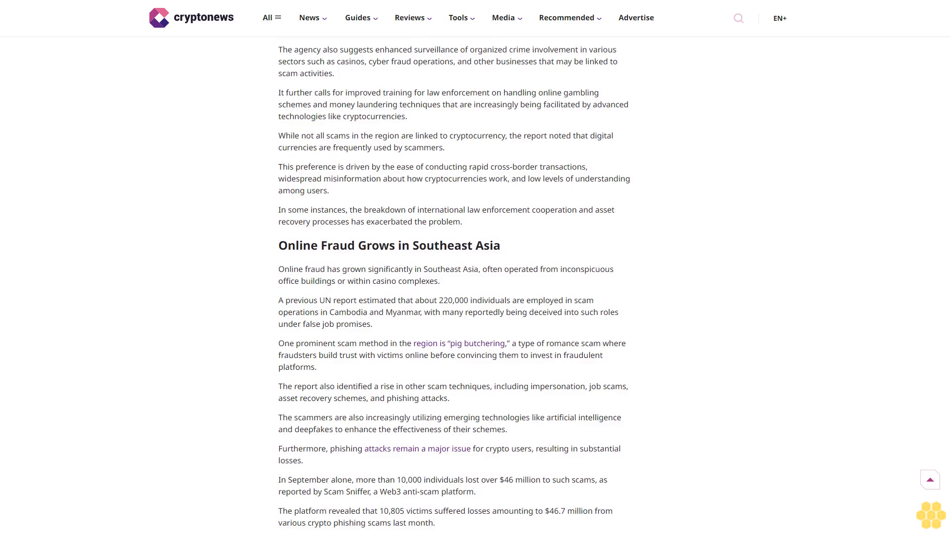
scroll(down, 3)
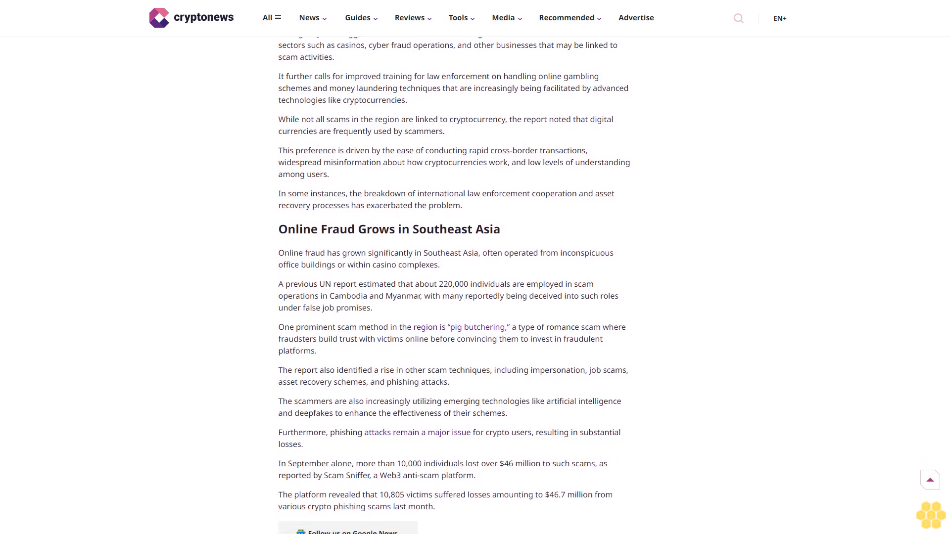
scroll(down, 3)
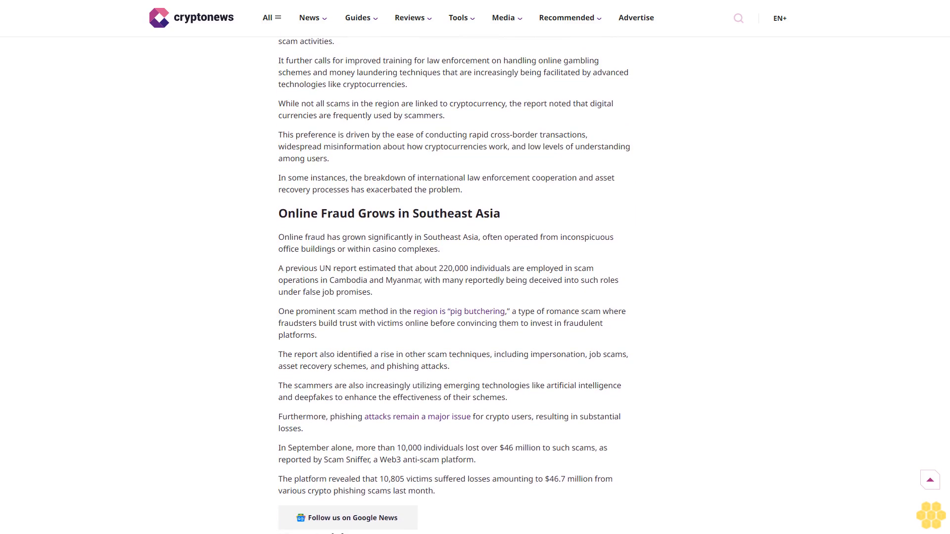
scroll(down, 3)
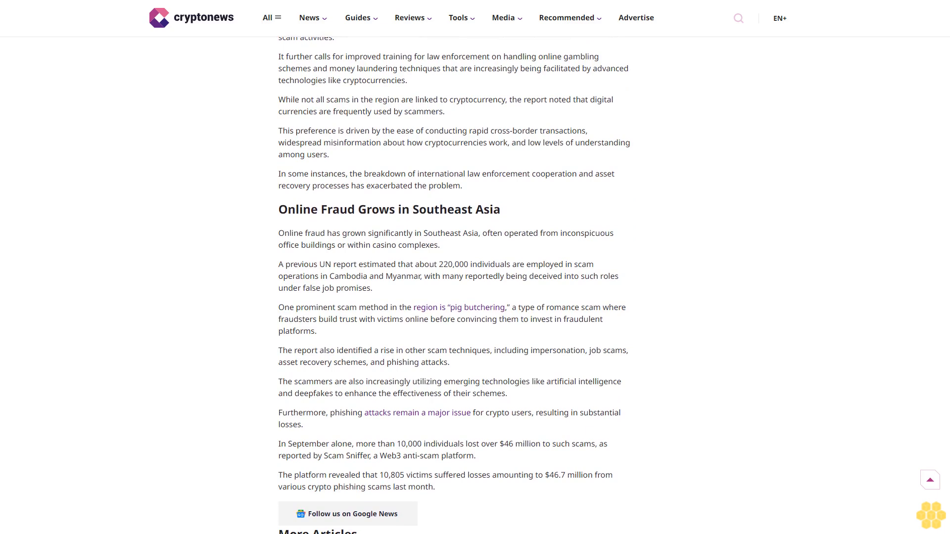